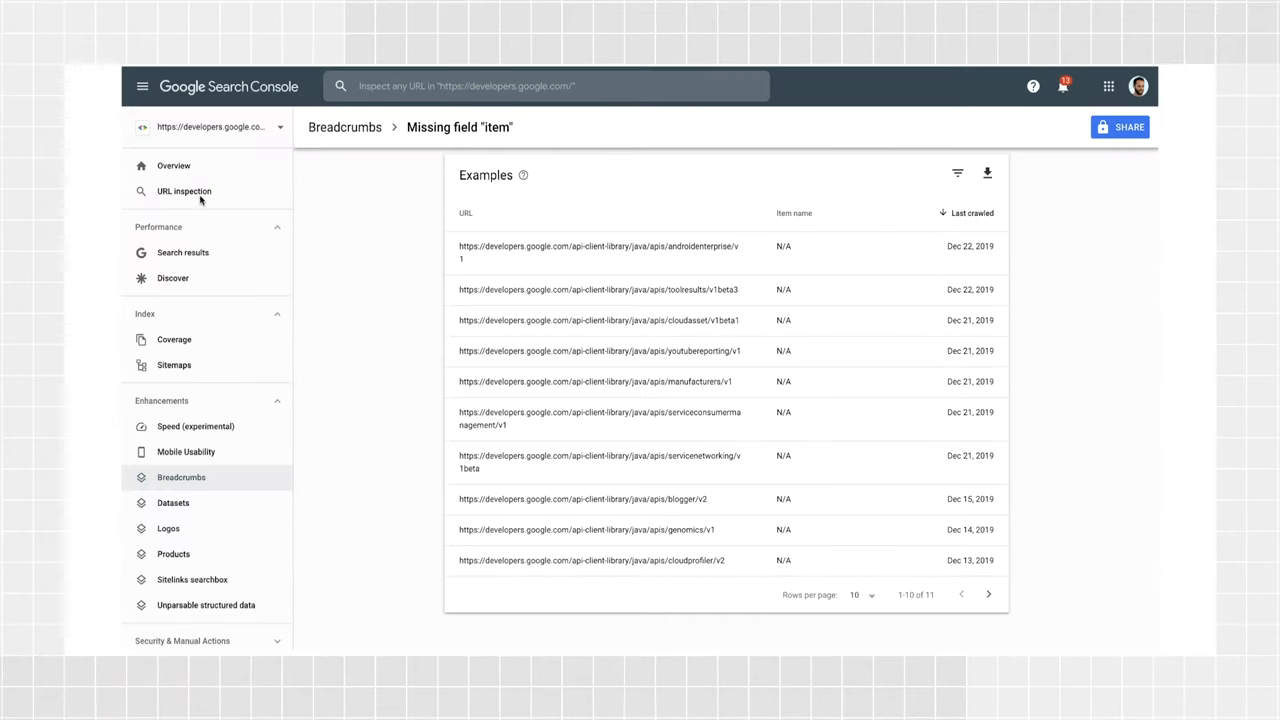
pyautogui.moveTo(443, 192)
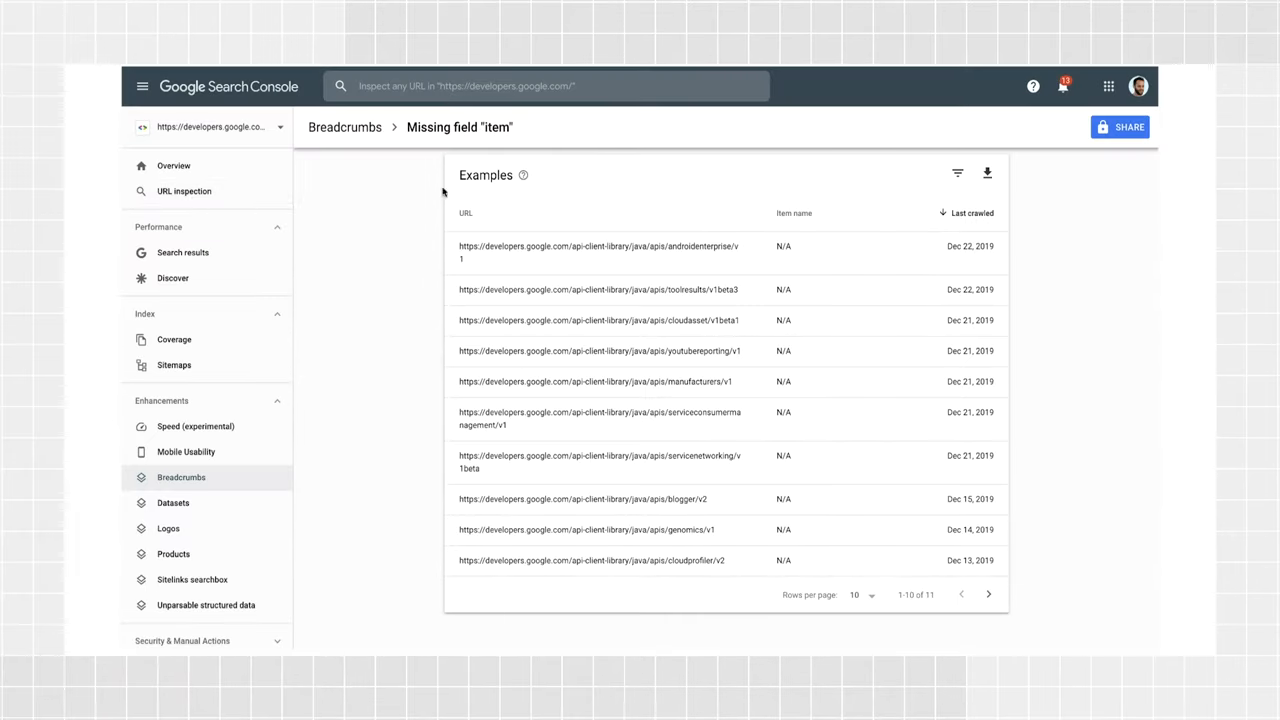
pyautogui.moveTo(735, 252)
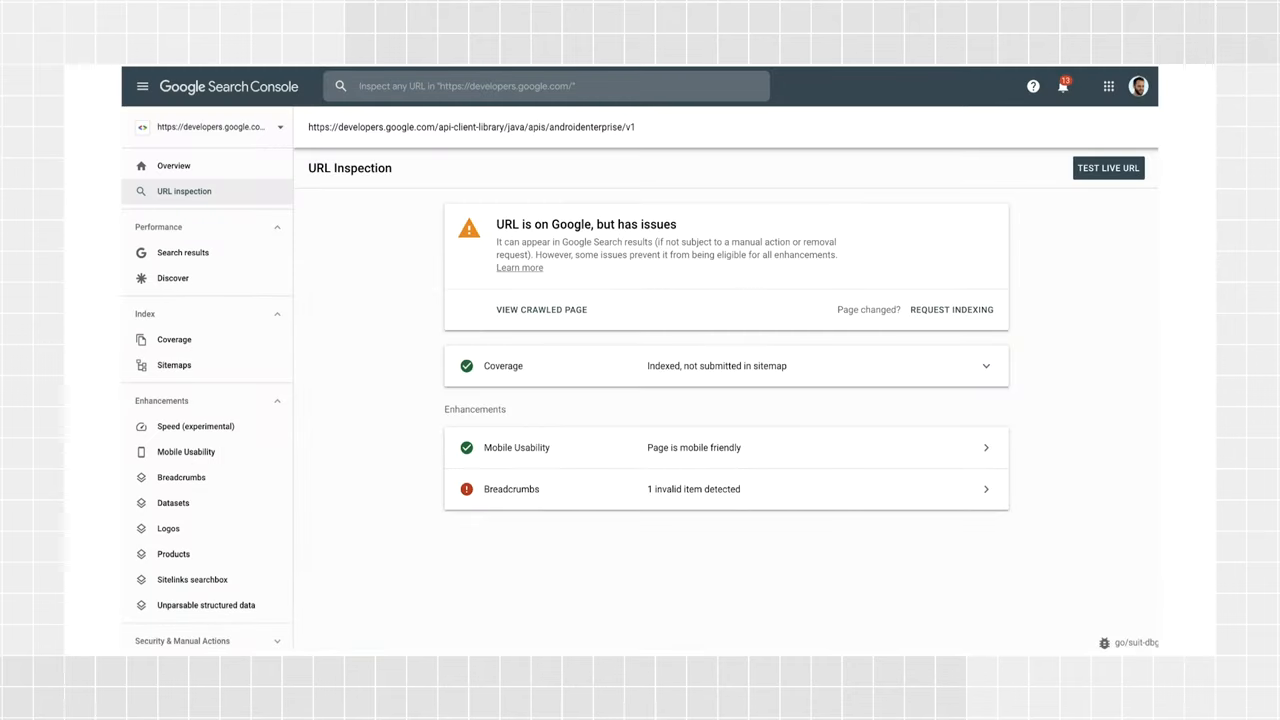
pyautogui.moveTo(634, 127)
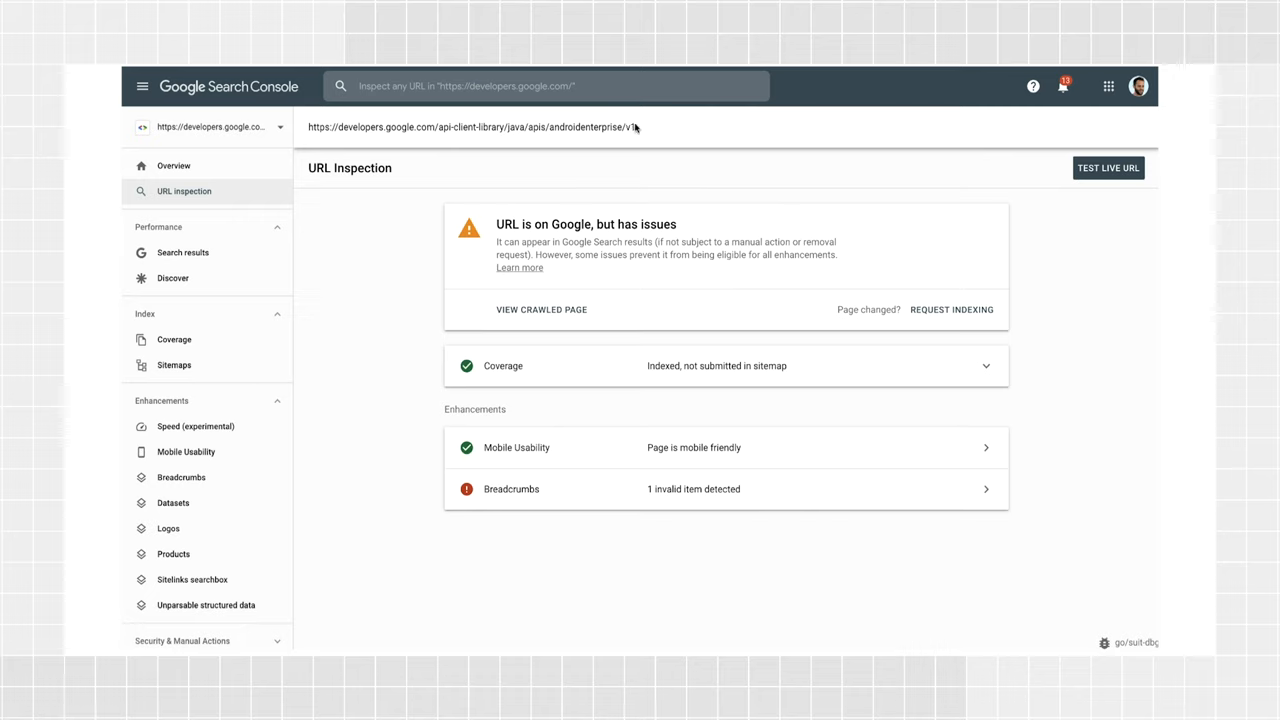
pyautogui.moveTo(638, 130)
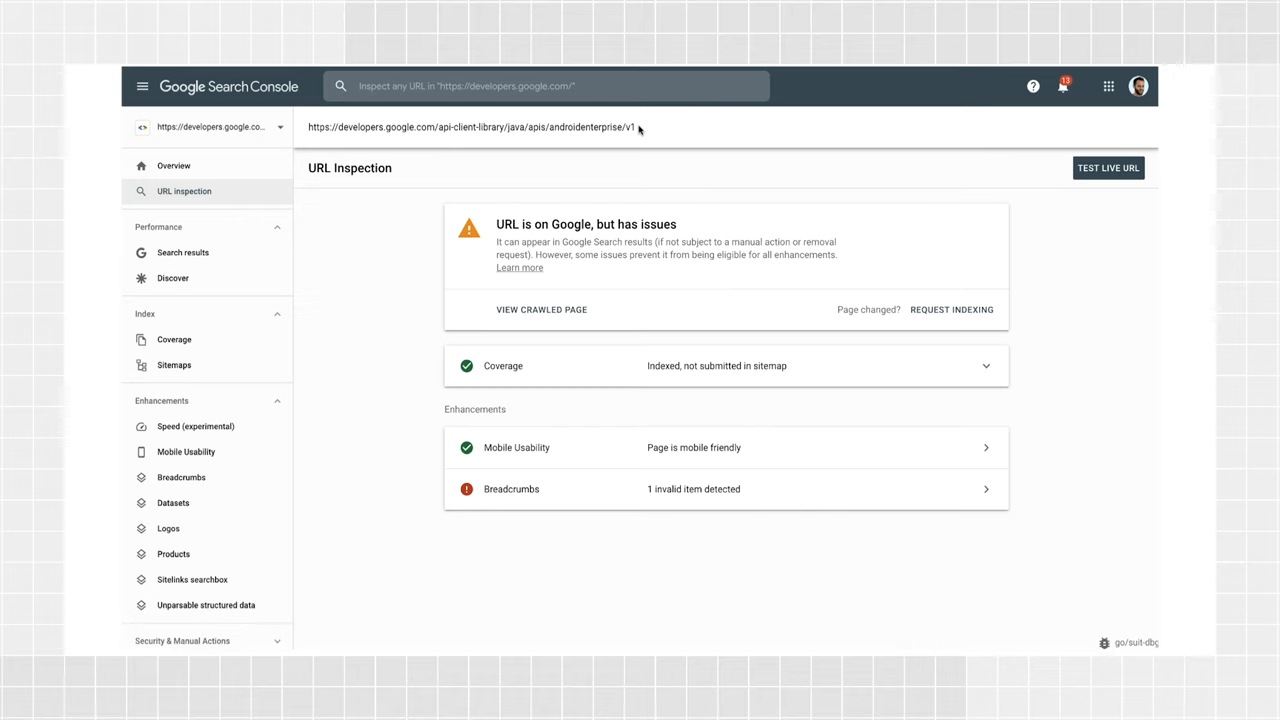
pyautogui.moveTo(436, 288)
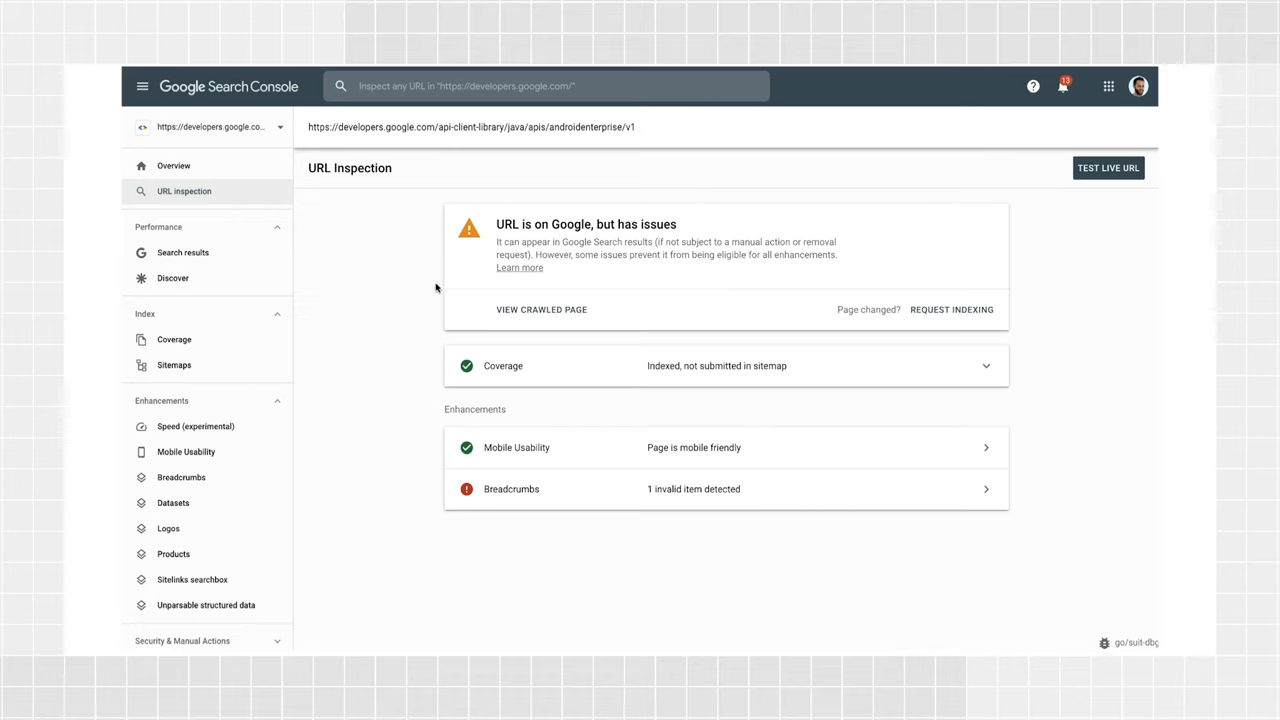
pyautogui.moveTo(420, 464)
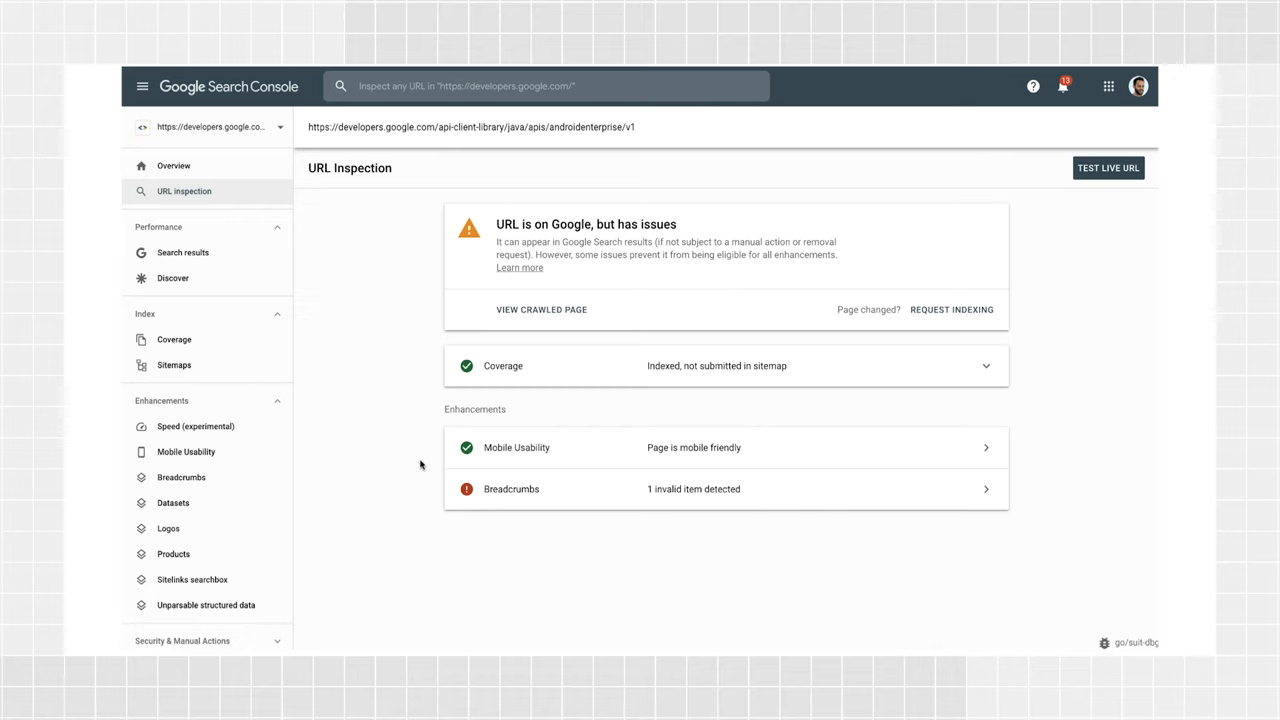
pyautogui.moveTo(461, 276)
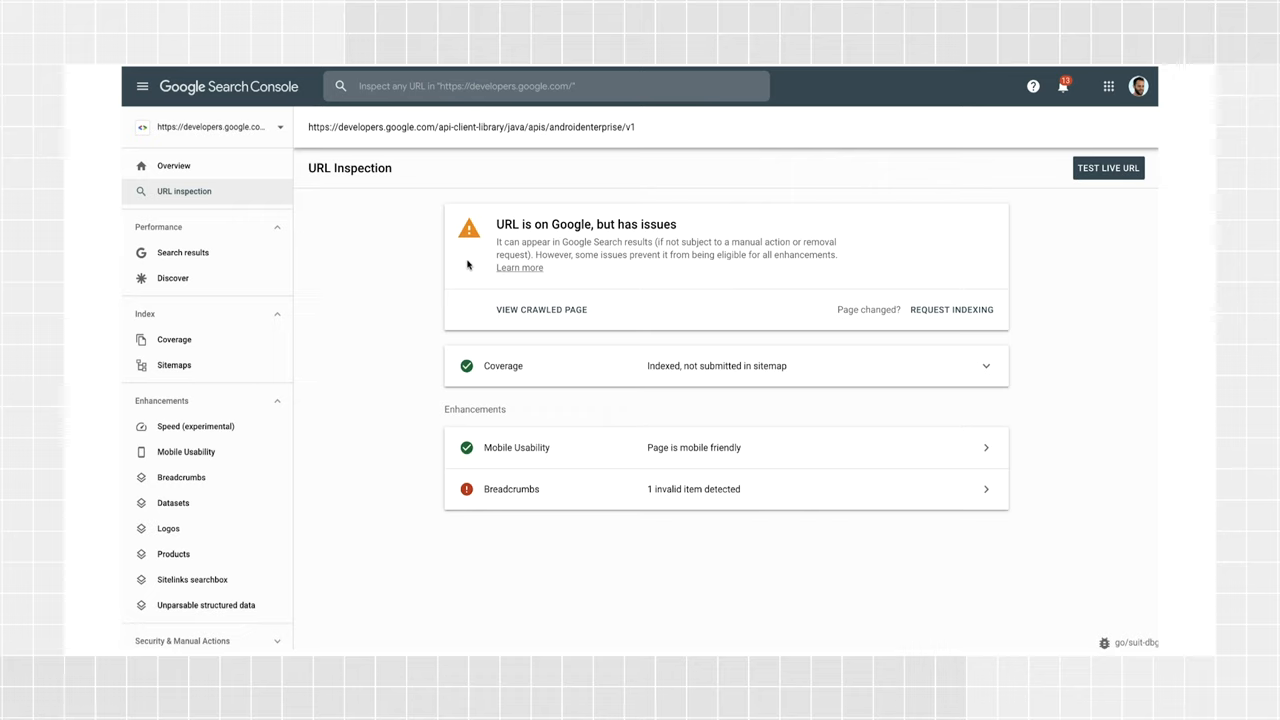
pyautogui.moveTo(493, 245)
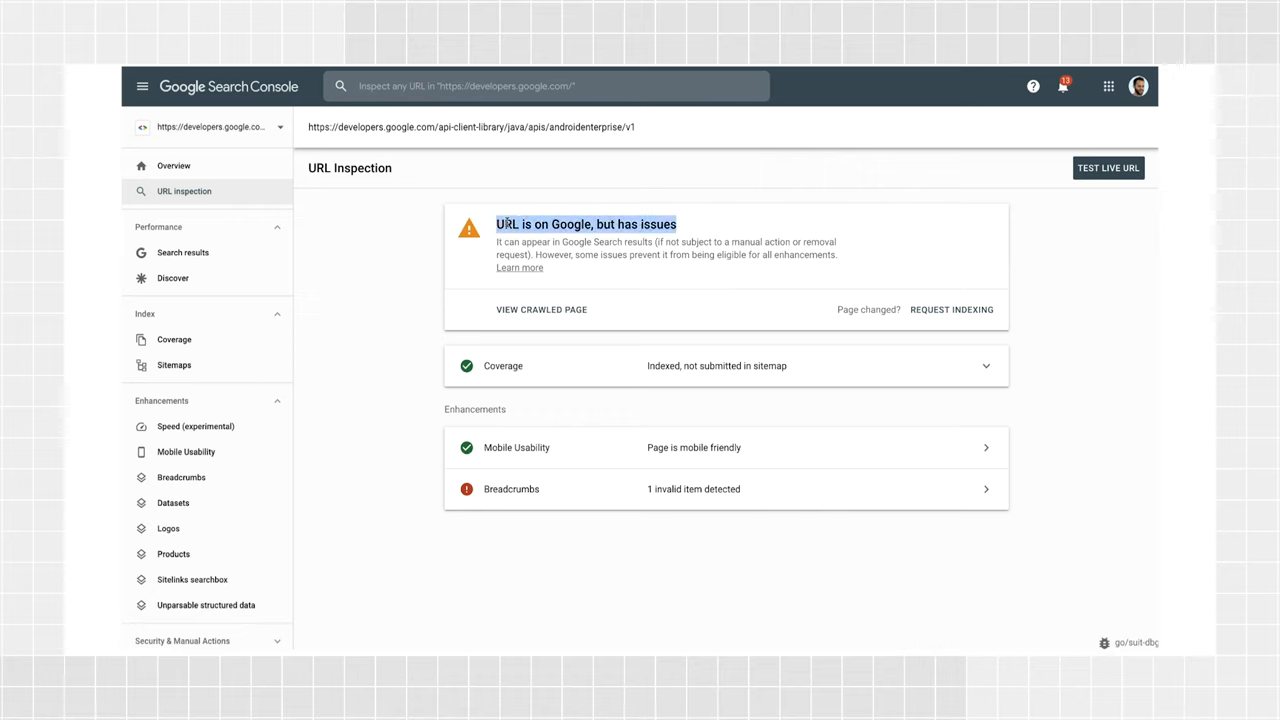
pyautogui.moveTo(467, 277)
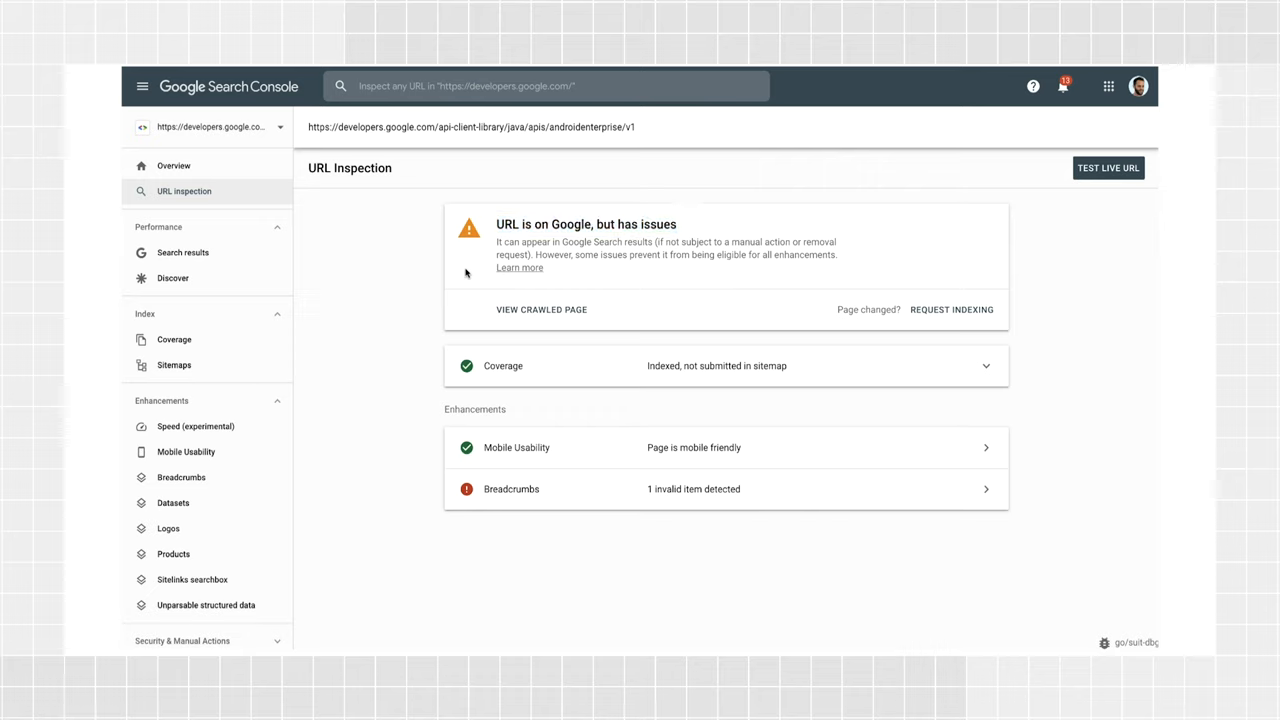
pyautogui.moveTo(480, 351)
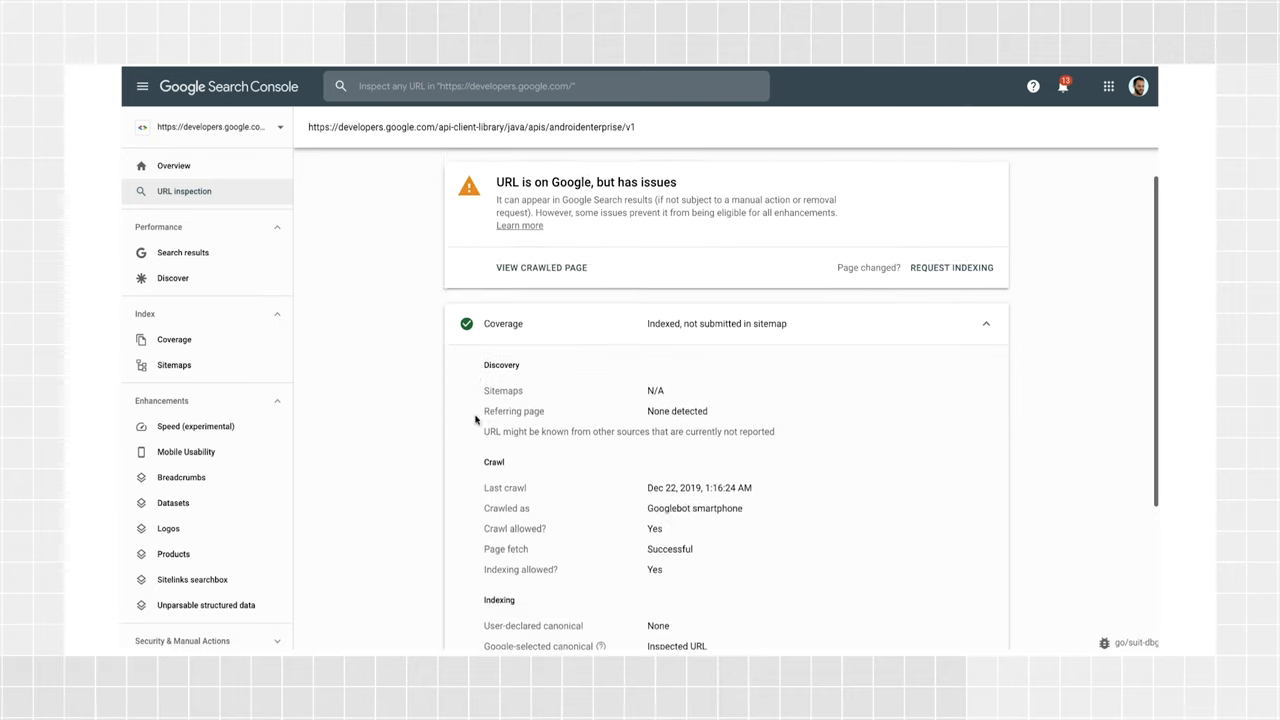
# Step: Scroll through the coverage details down to the Google-selected canonical URL
pyautogui.scroll(-3)
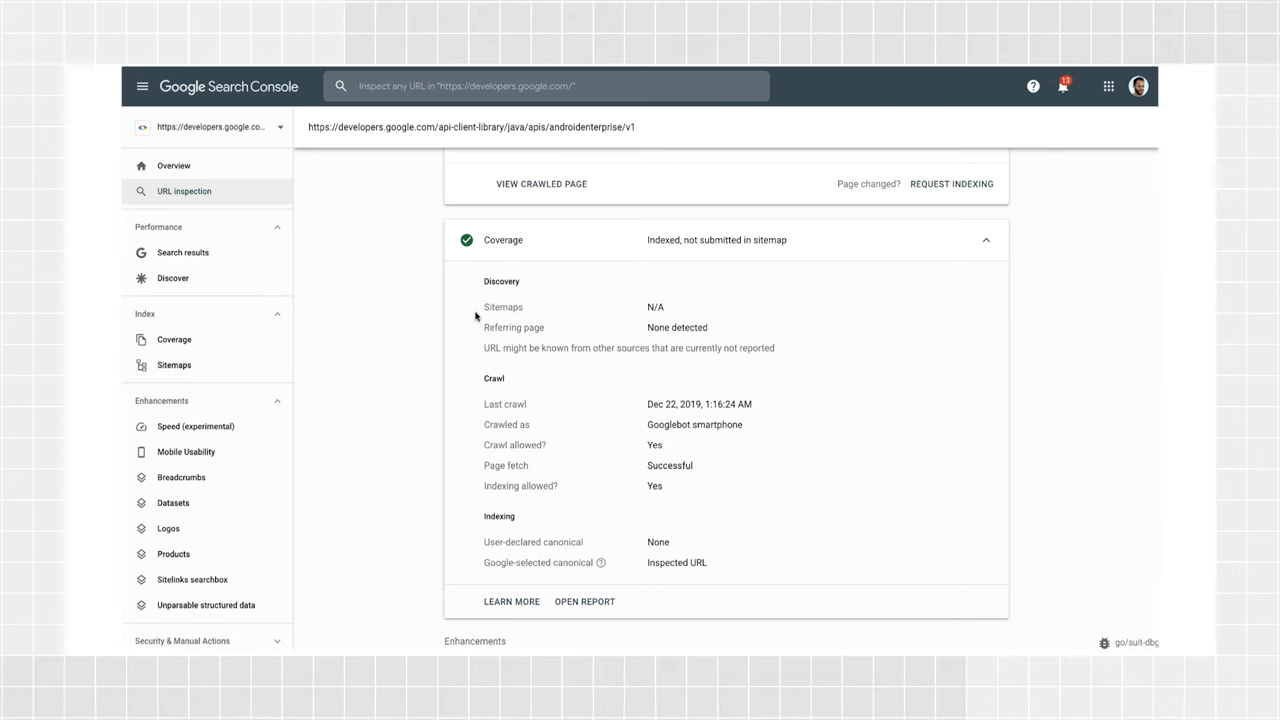
pyautogui.scroll(-3)
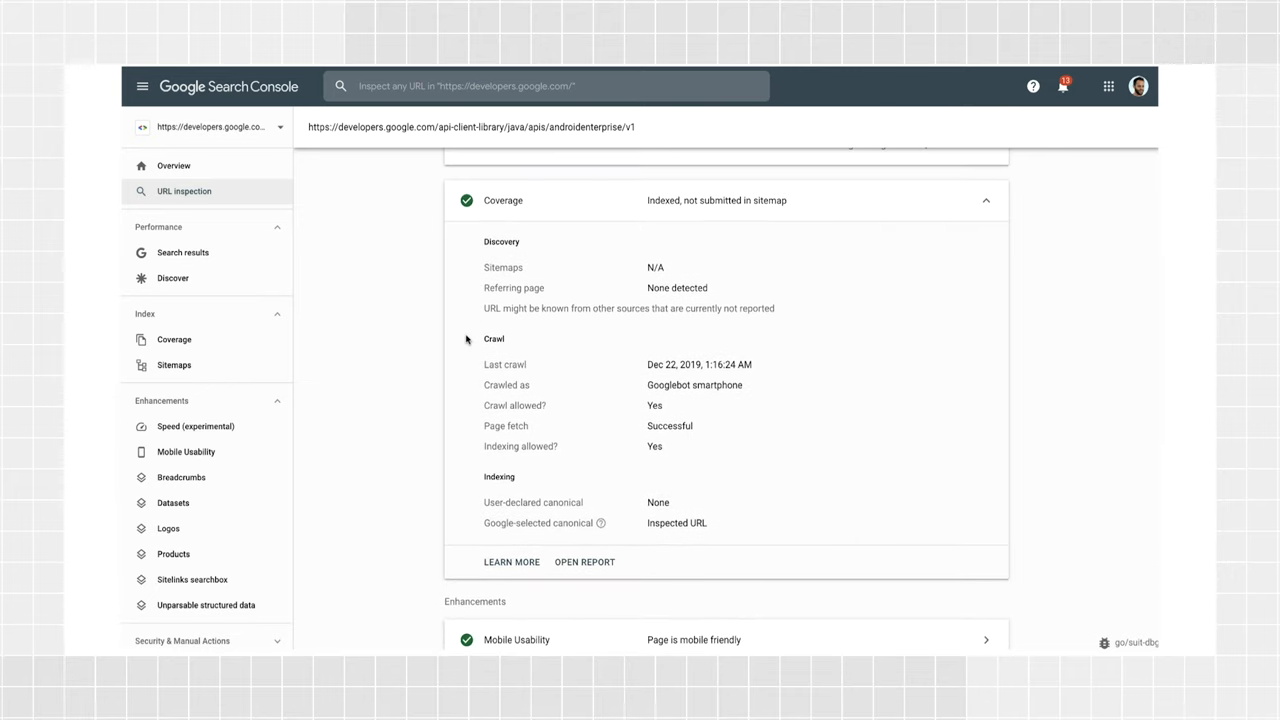
pyautogui.moveTo(474, 479)
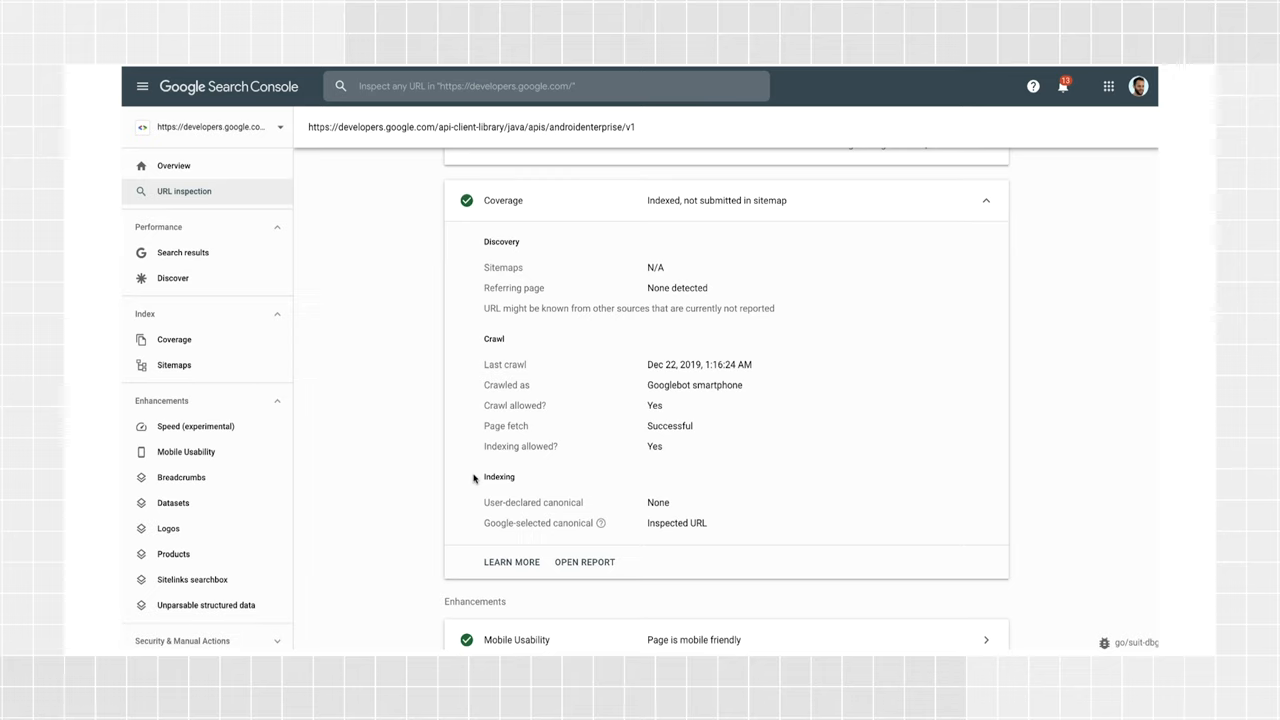
pyautogui.moveTo(399, 531)
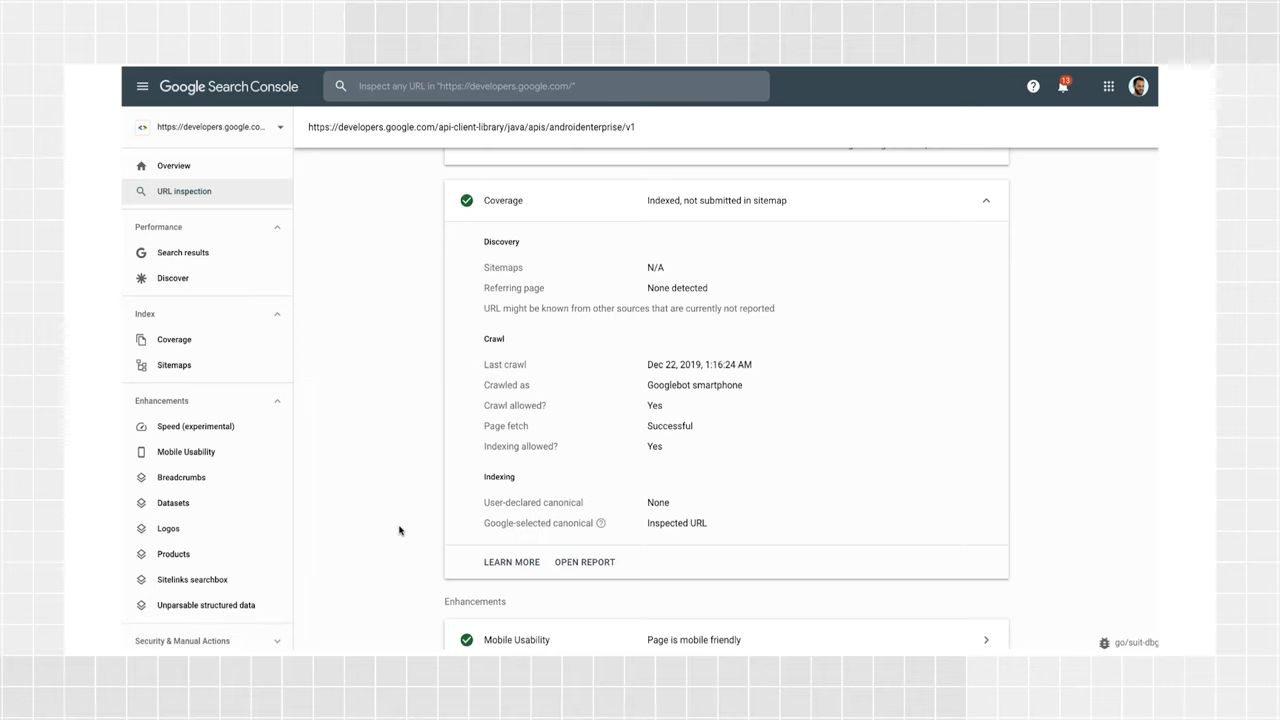
pyautogui.scroll(-3)
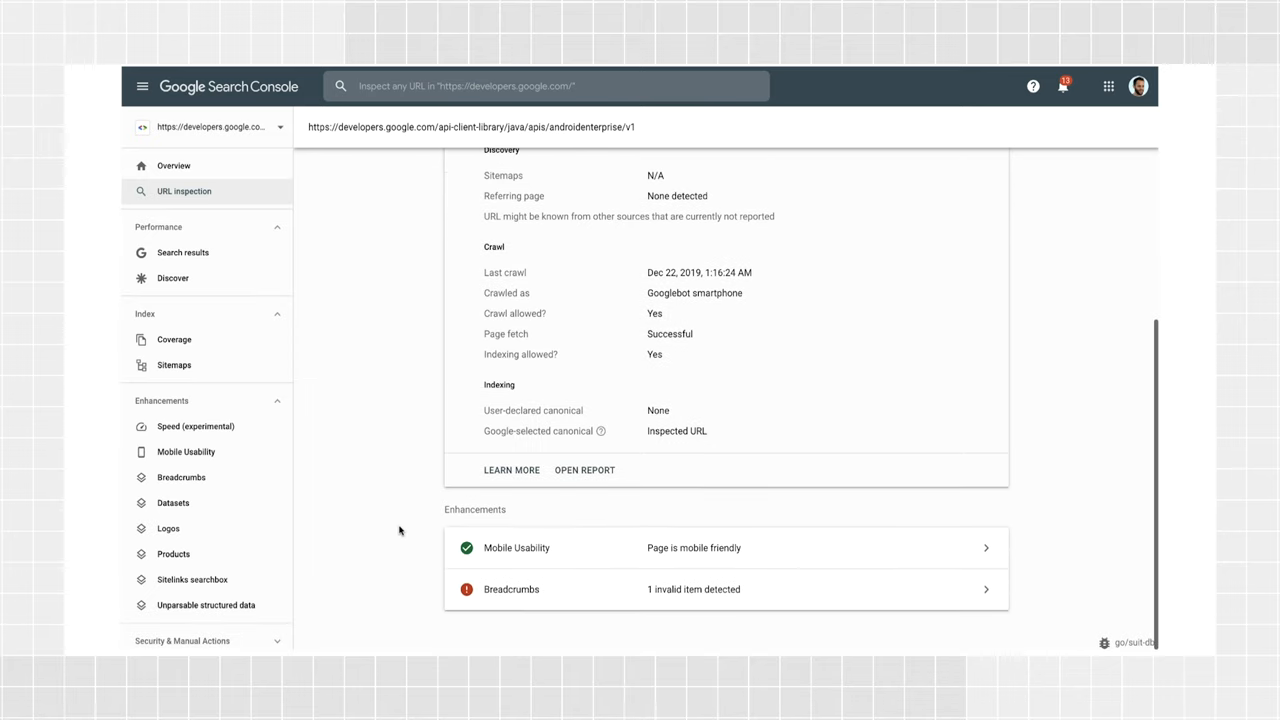
pyautogui.moveTo(430, 580)
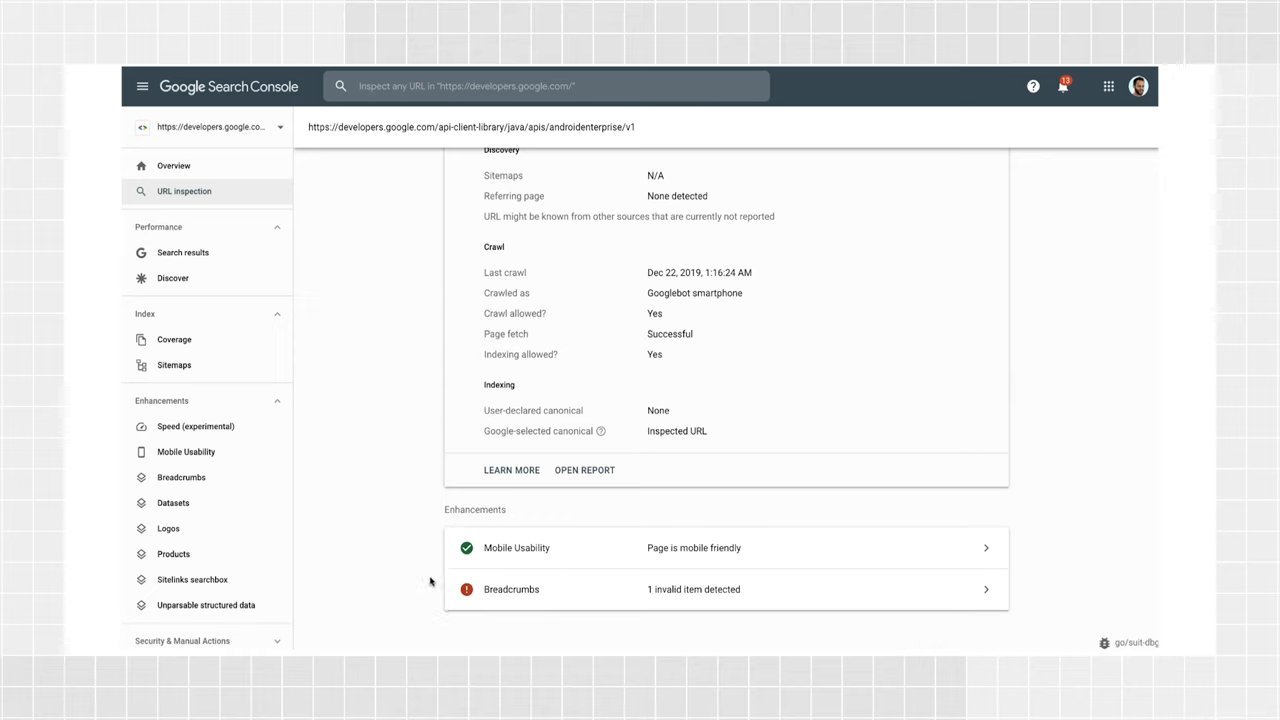
pyautogui.moveTo(418, 556)
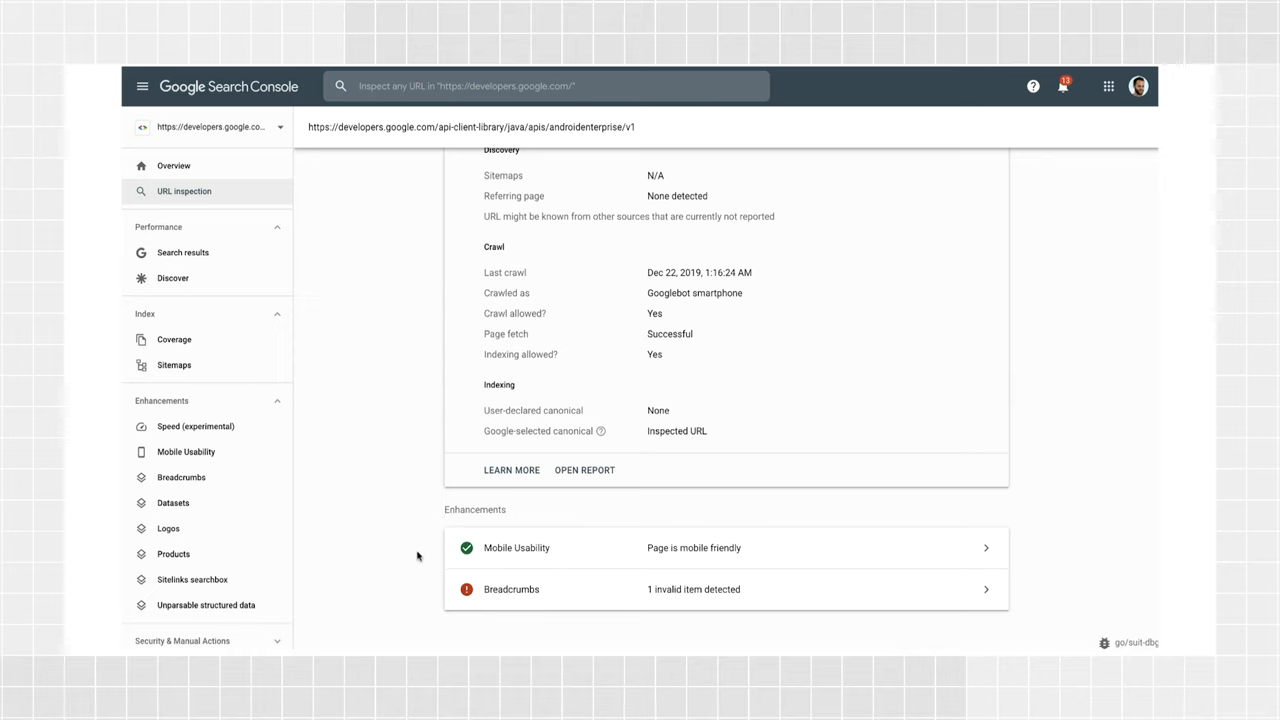
pyautogui.moveTo(436, 559)
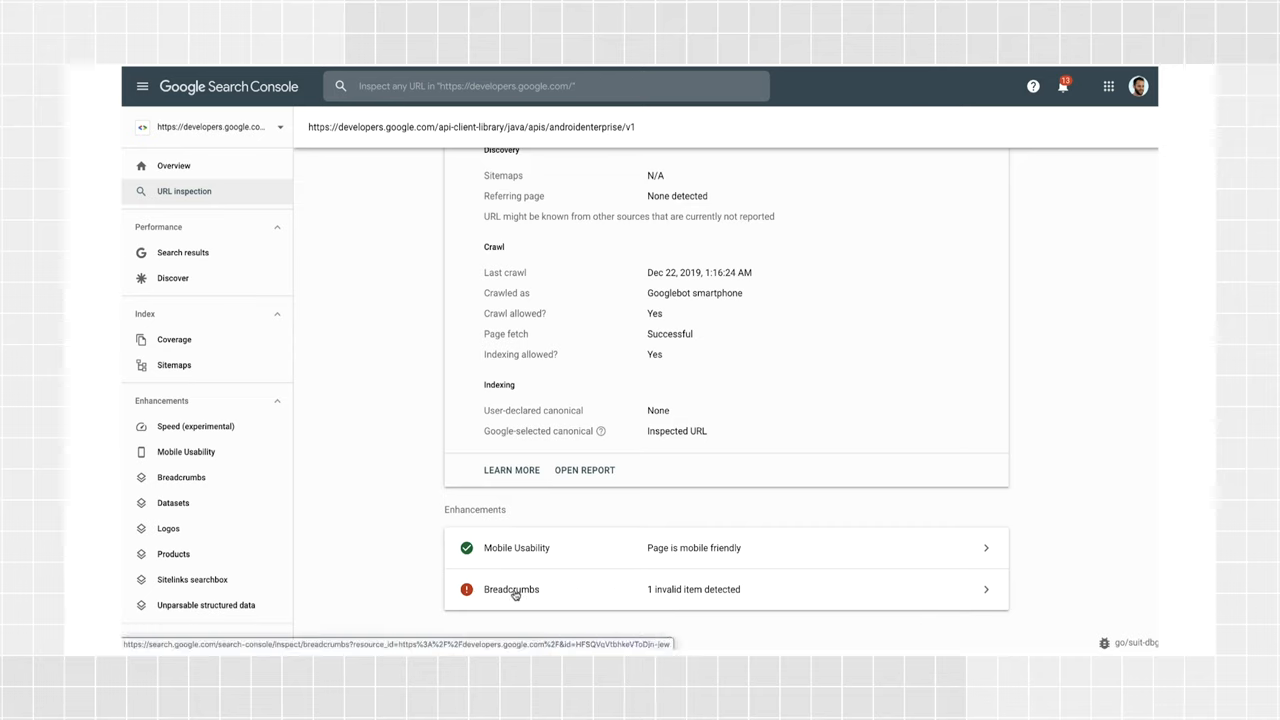
pyautogui.moveTo(577, 592)
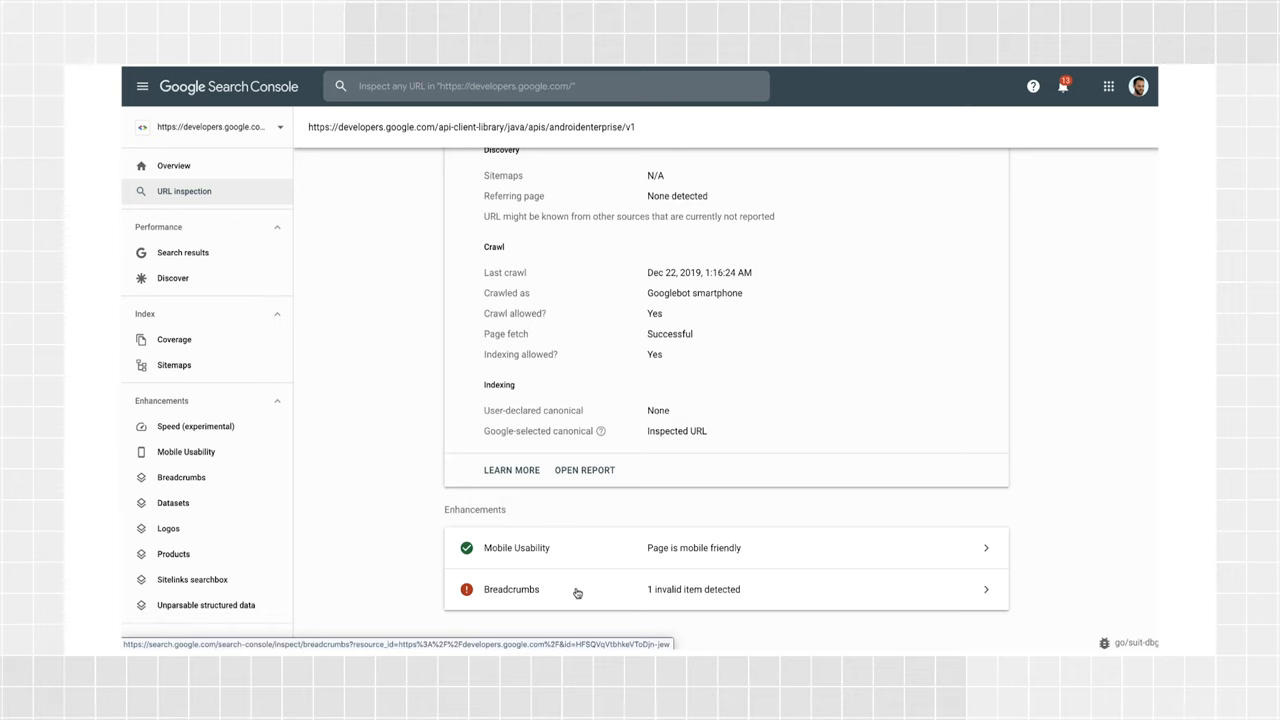
# Step: Run a live test of the developers.google.com URL from the top of the results
pyautogui.scroll(3)
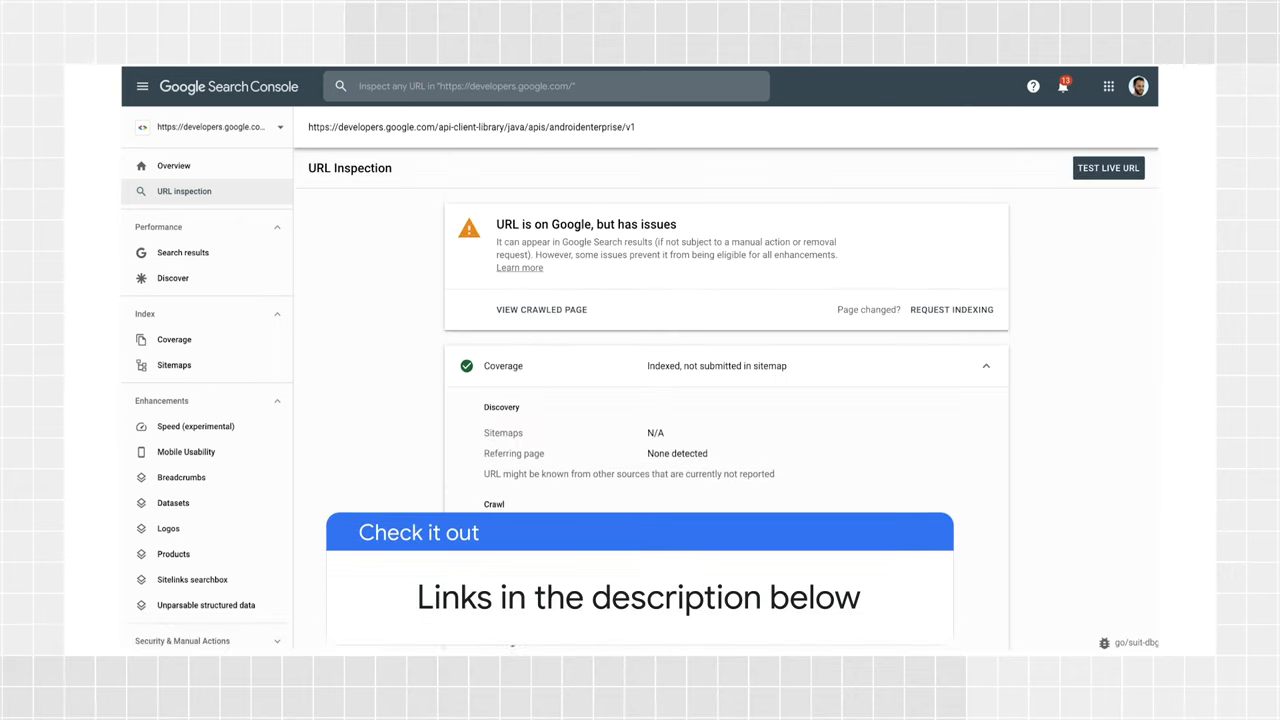
pyautogui.moveTo(1048, 282)
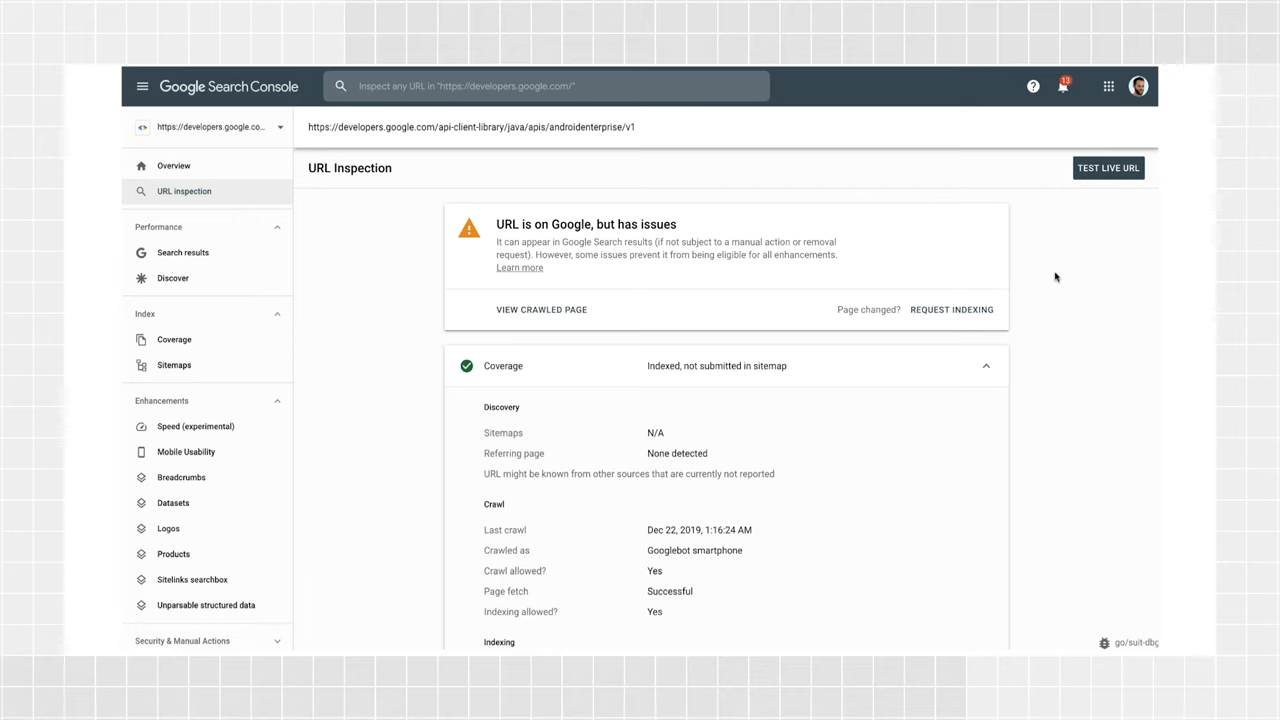
pyautogui.moveTo(1046, 267)
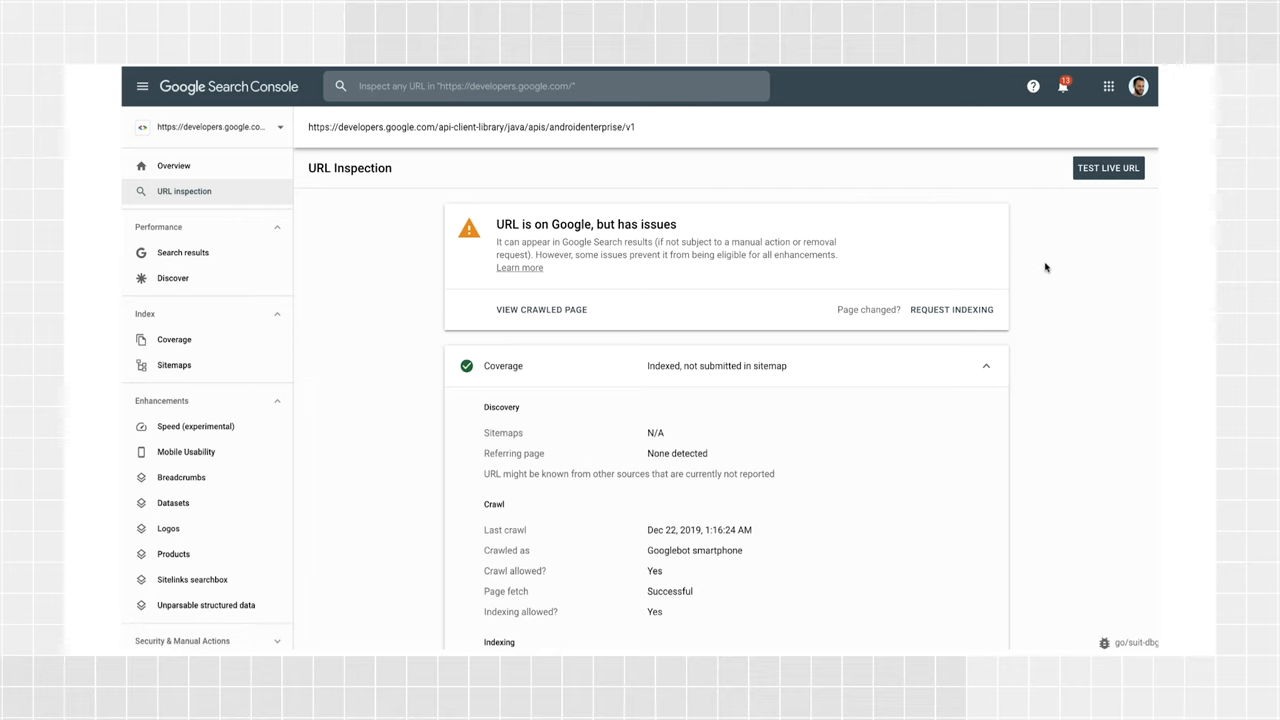
pyautogui.moveTo(1076, 204)
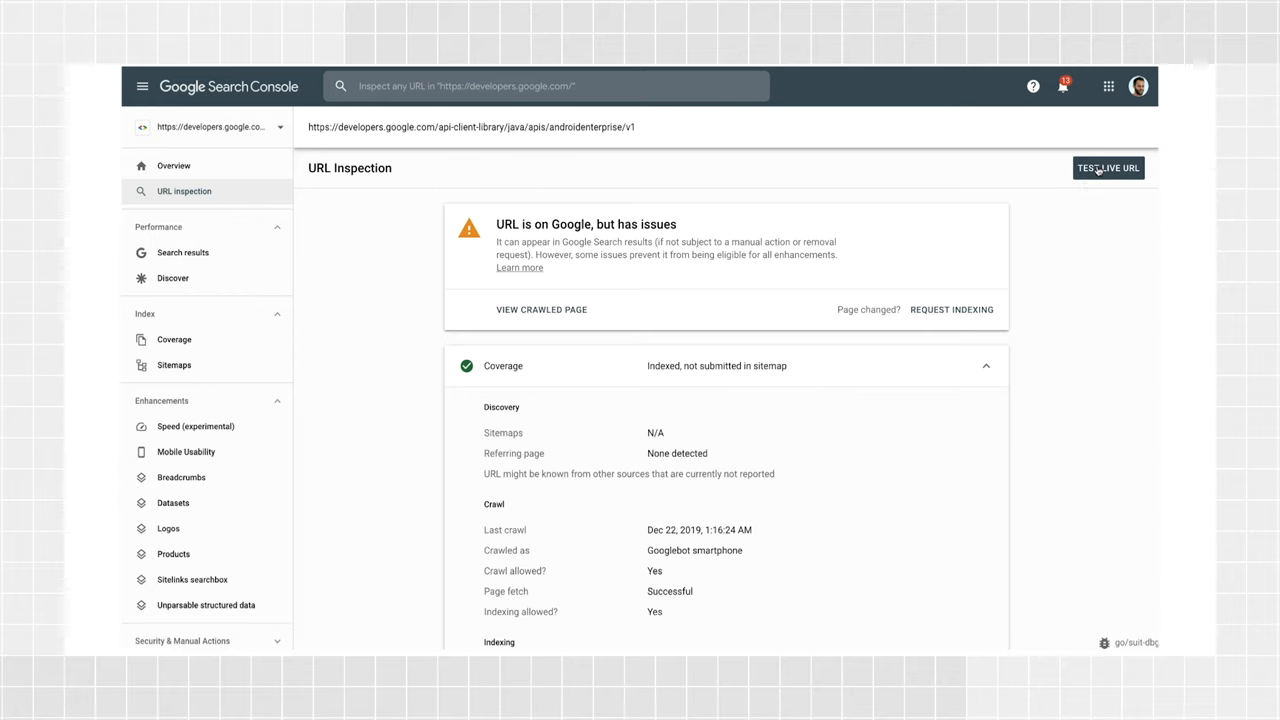
pyautogui.click(1108, 167)
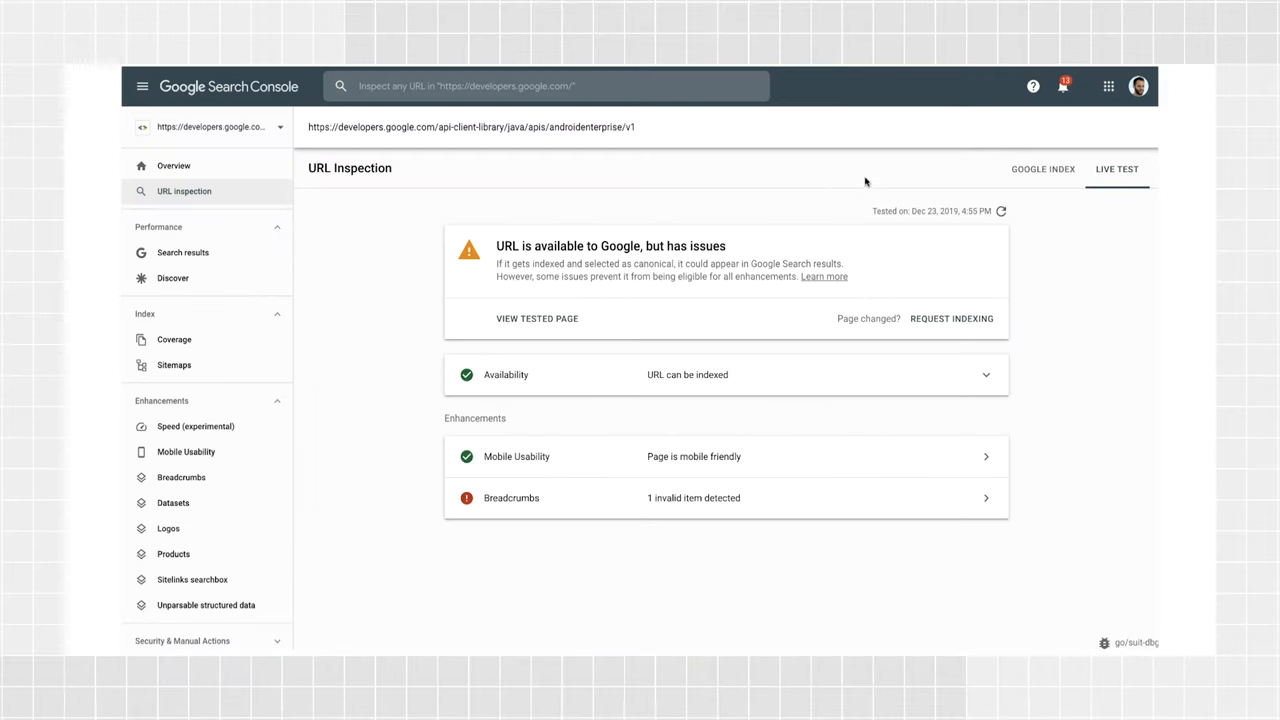
pyautogui.click(537, 318)
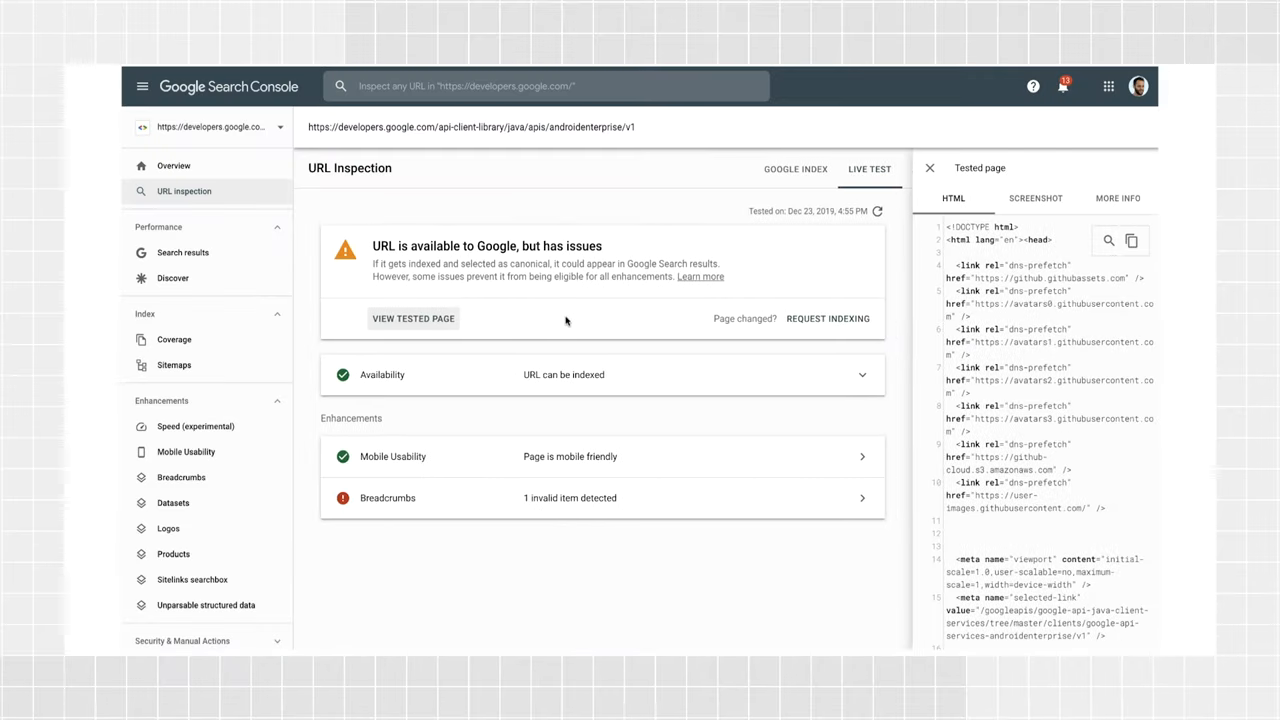
pyautogui.click(1035, 198)
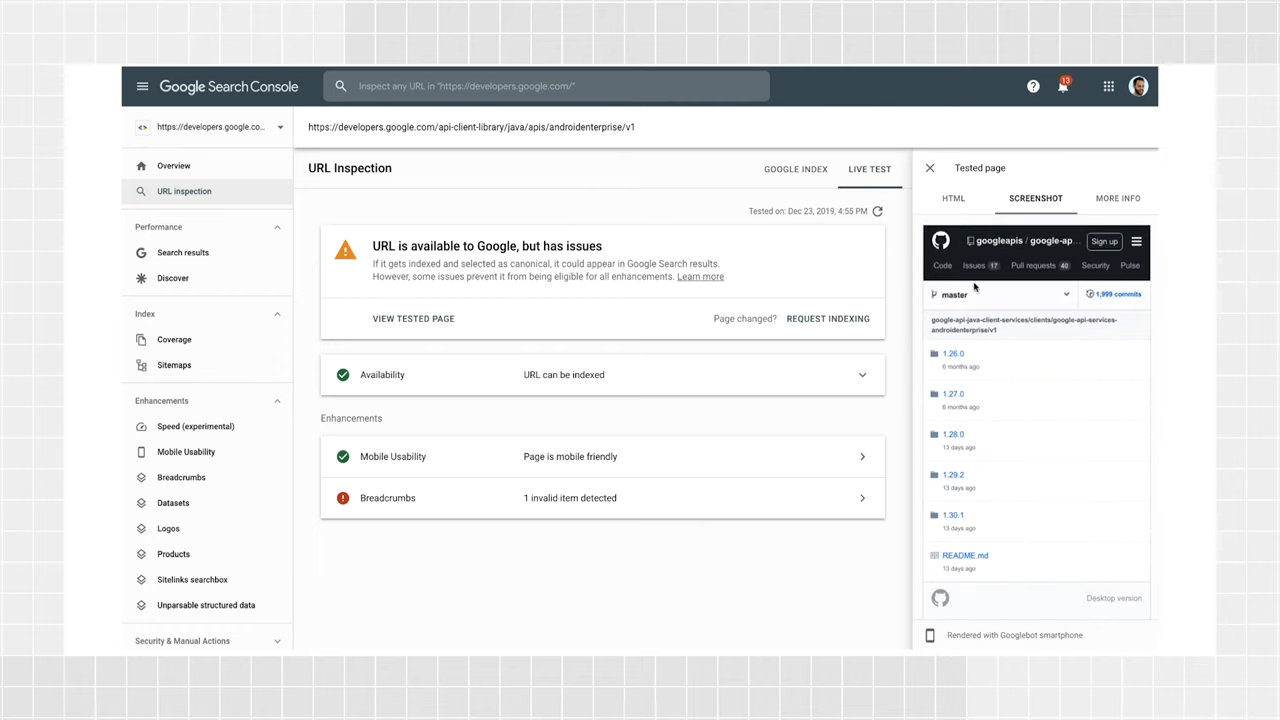
pyautogui.moveTo(930, 168)
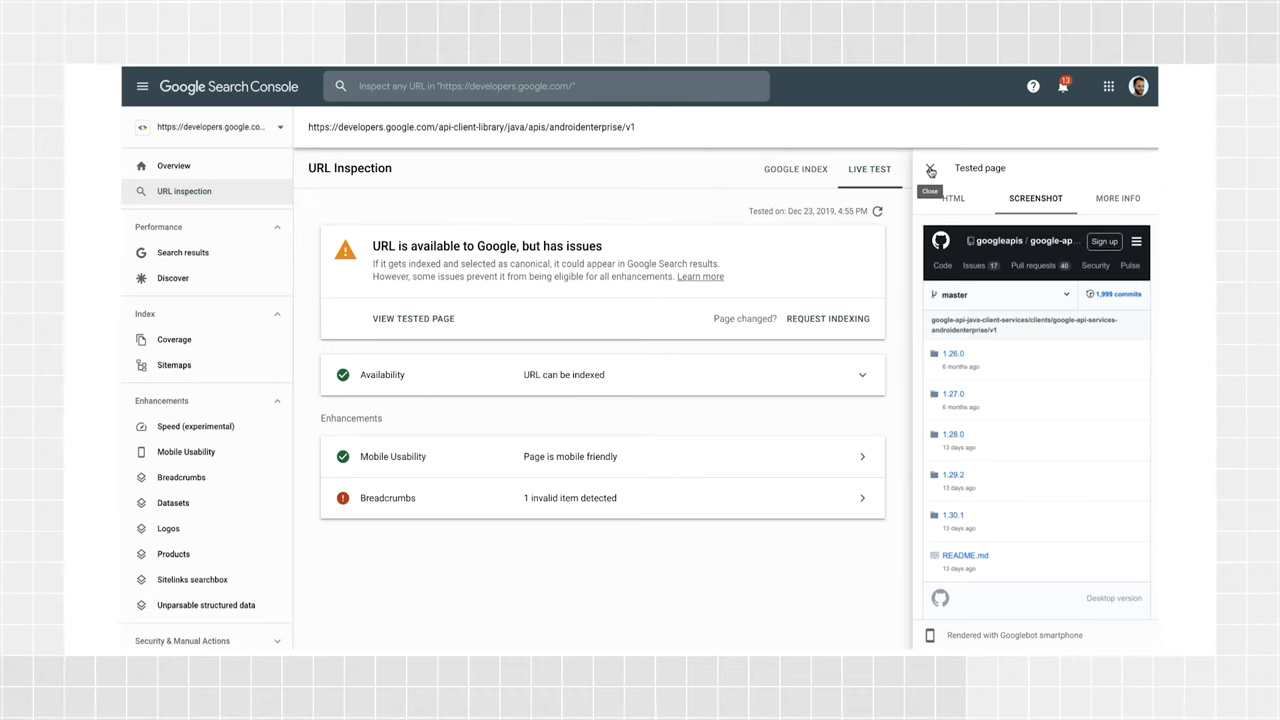
pyautogui.click(930, 168)
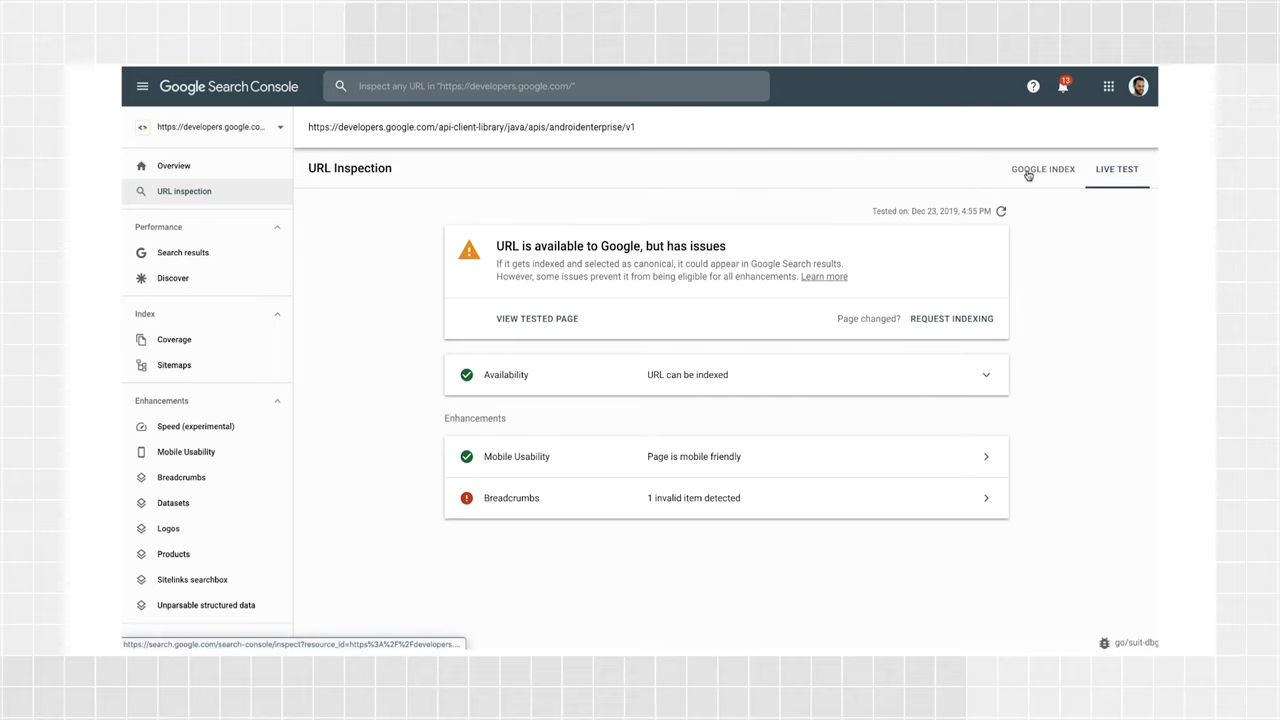
# Step: Switch back to the Google Index inspection results for the URL
pyautogui.click(1043, 168)
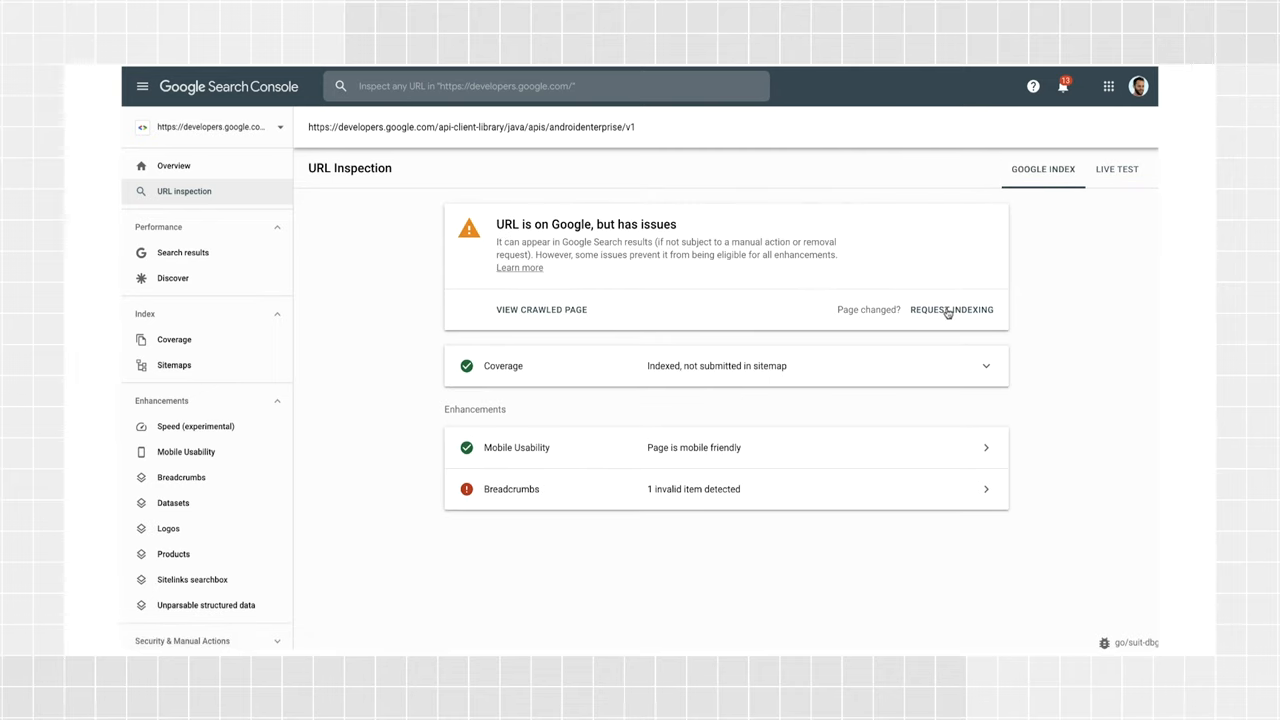
pyautogui.moveTo(948, 315)
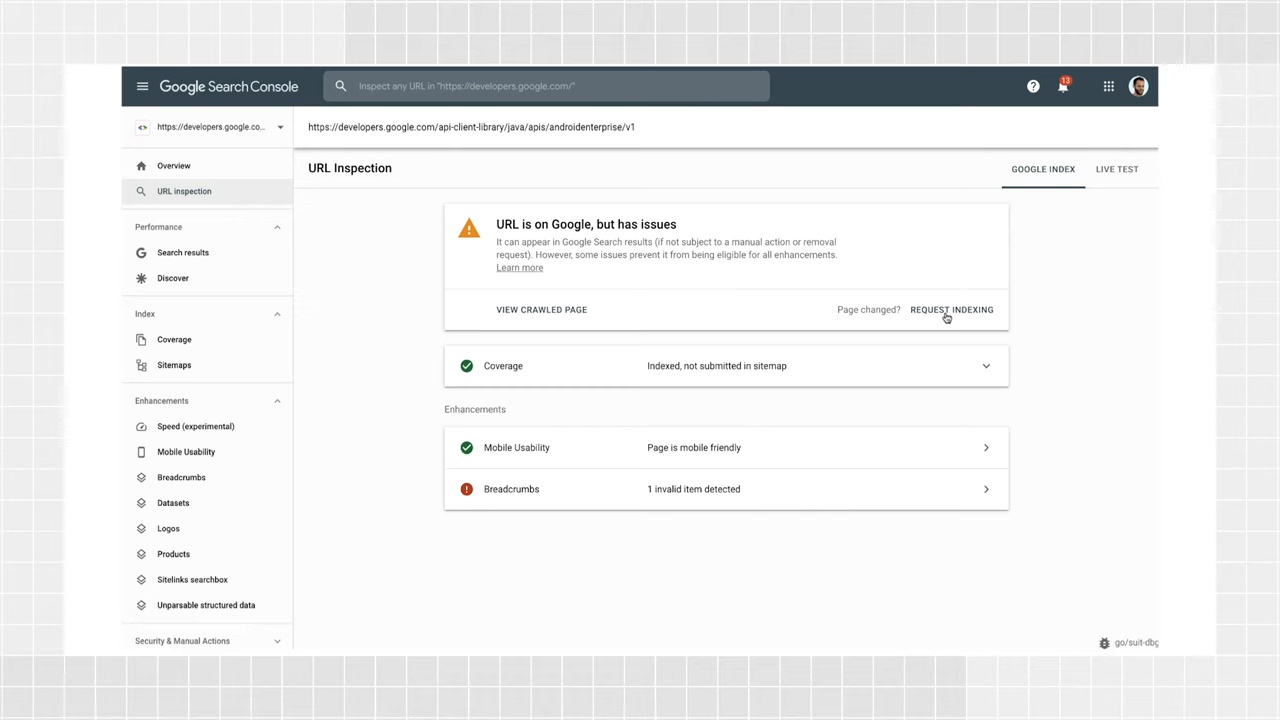
pyautogui.moveTo(606, 303)
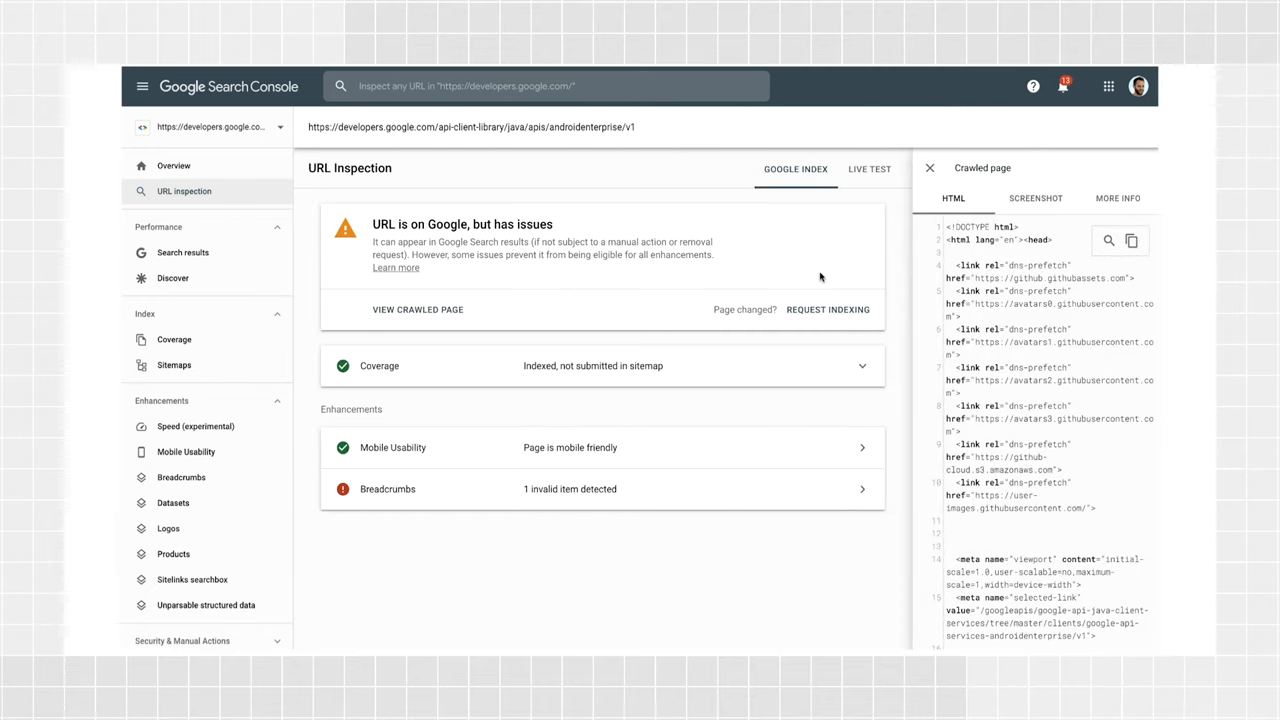
pyautogui.moveTo(928, 240)
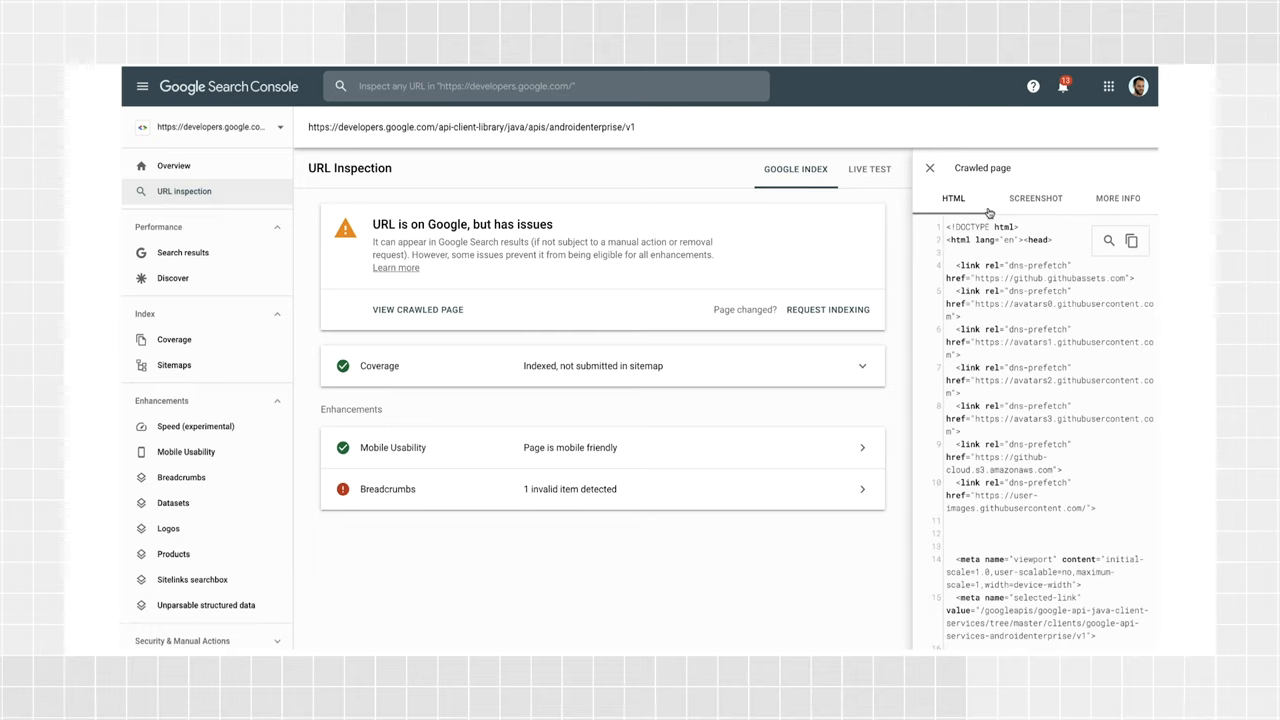
# Step: Show the crawled page's More Info: HTTP 200 OK and page resources
pyautogui.click(1117, 198)
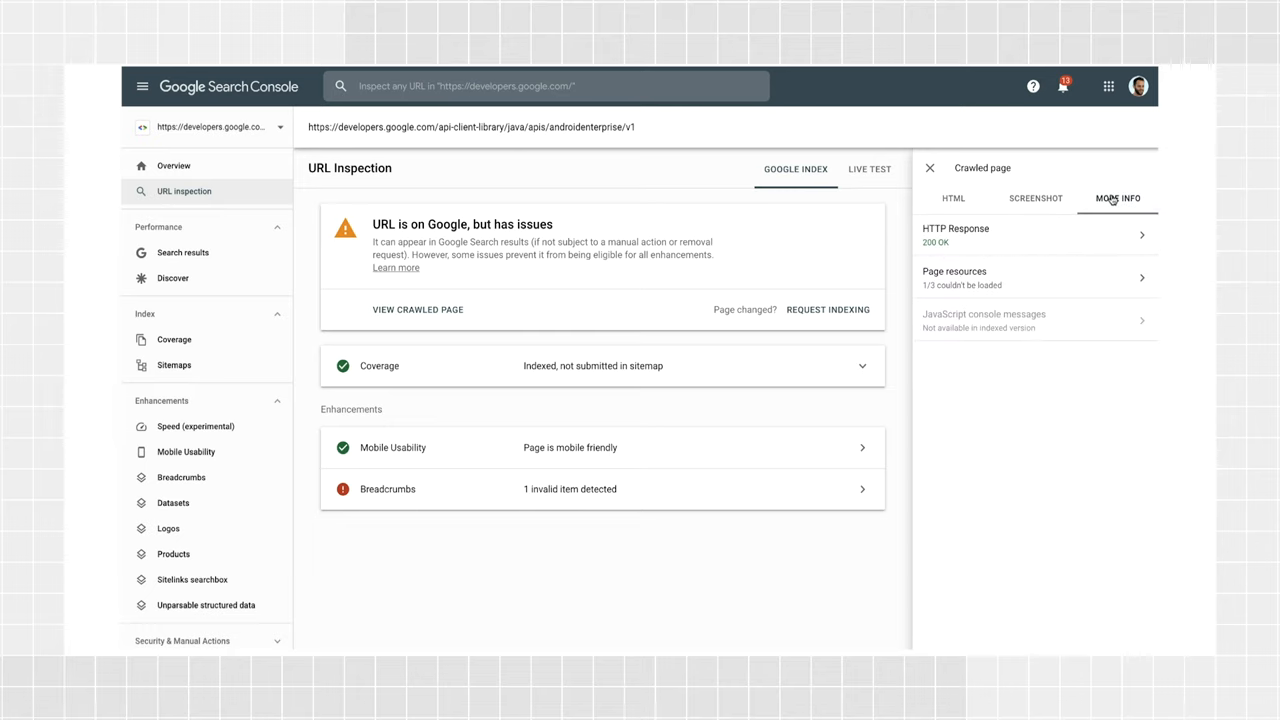